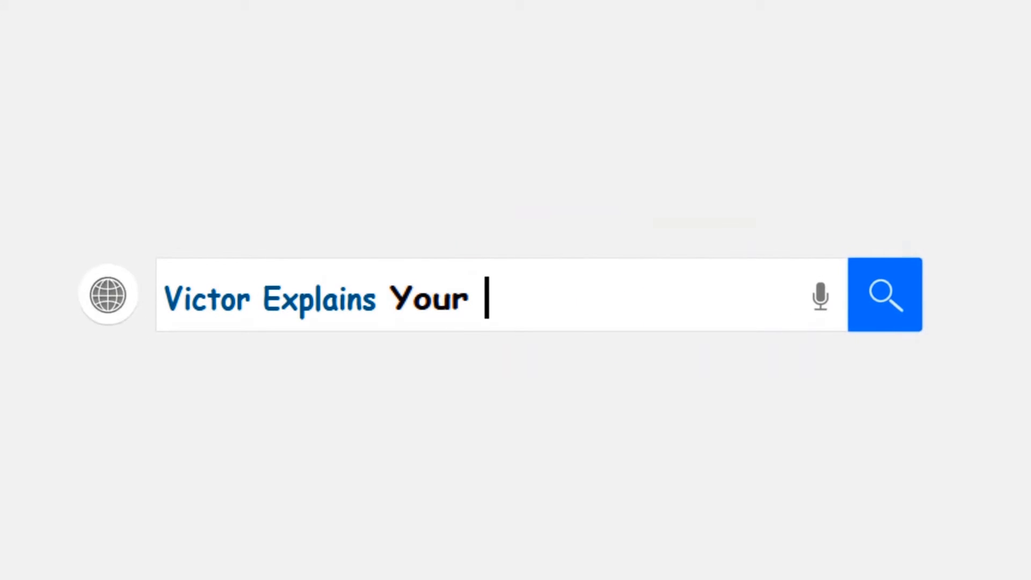
Close the installer error, search 'powershell' and choose Run as administrator for Windows PowerShell
text(channel tutorial)
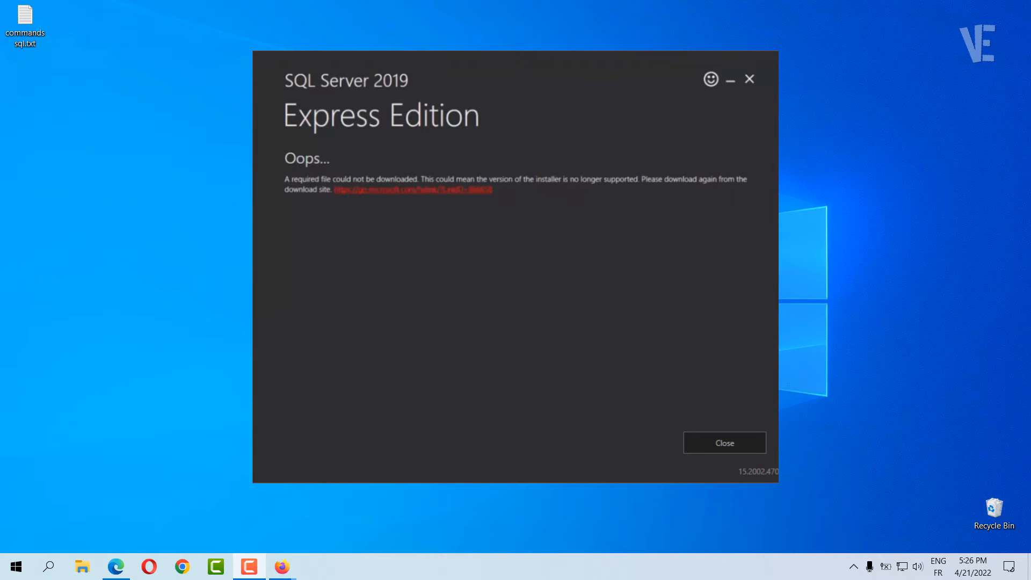
click(724, 443)
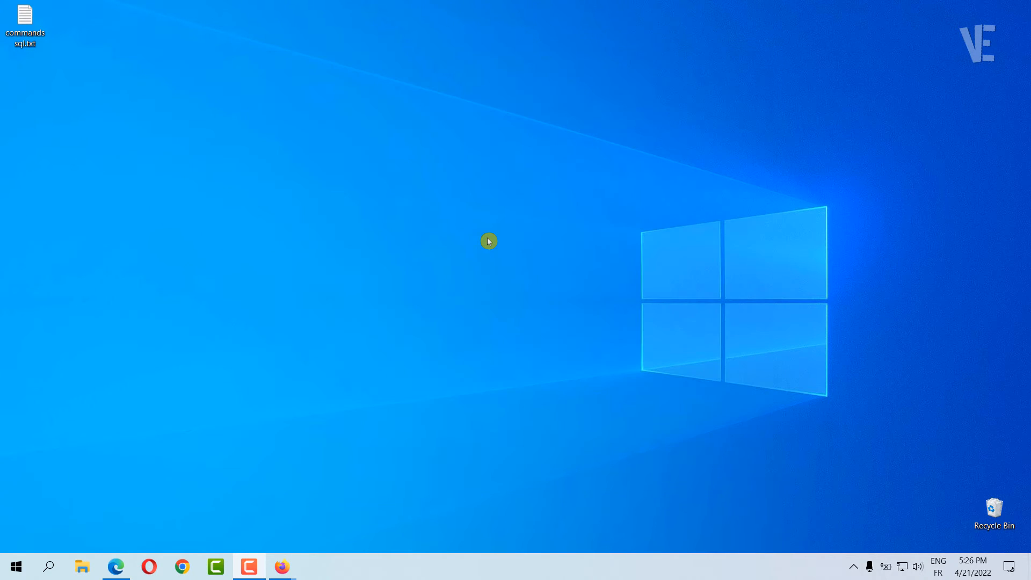
mouse_move(300, 353)
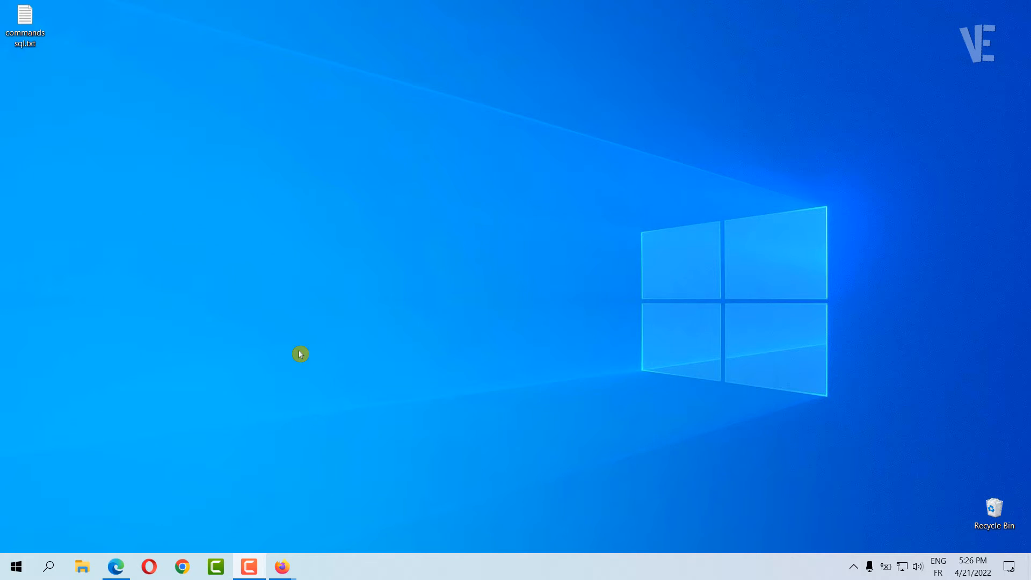
click(14, 566)
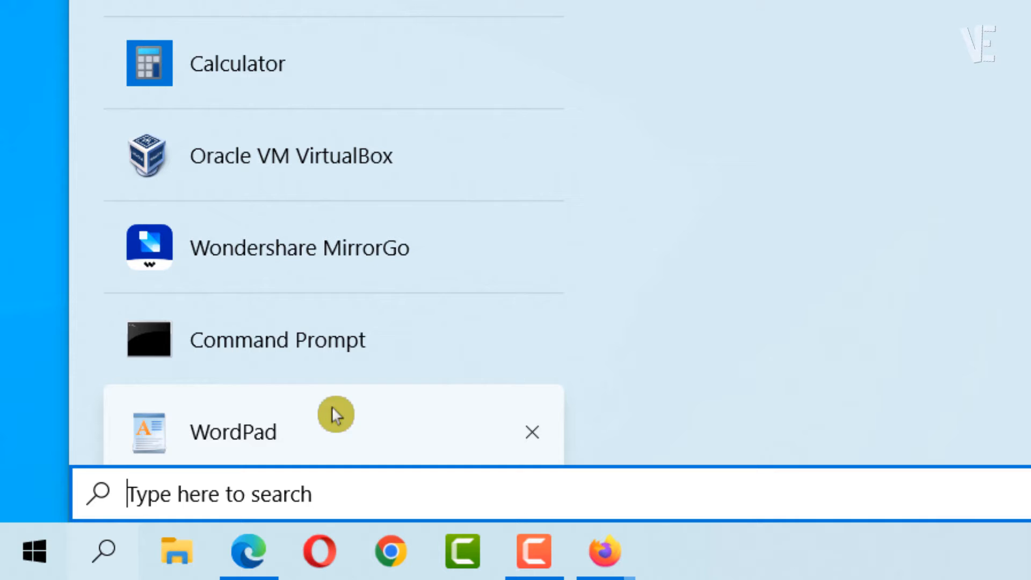
text(powe)
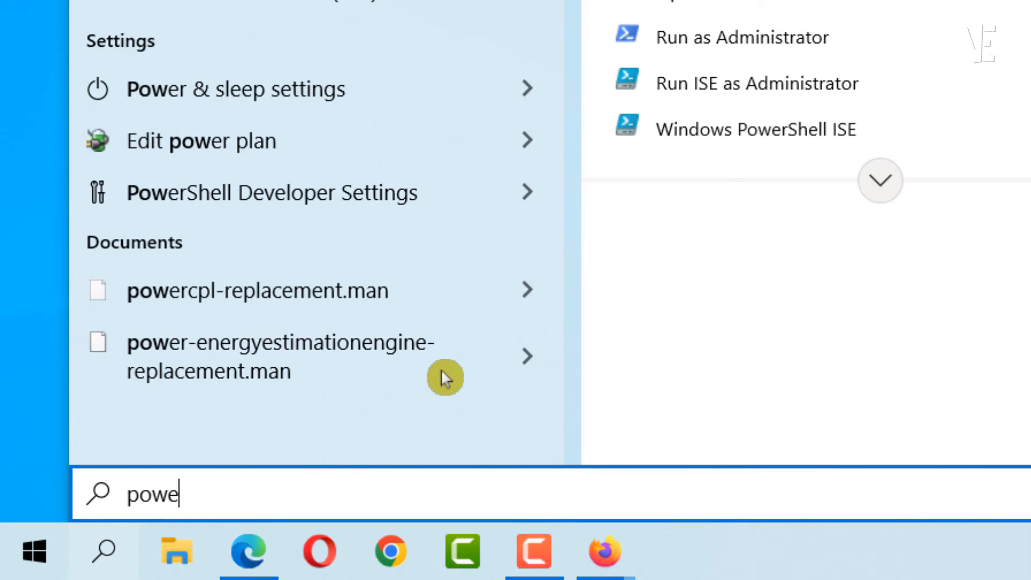
text(rshell)
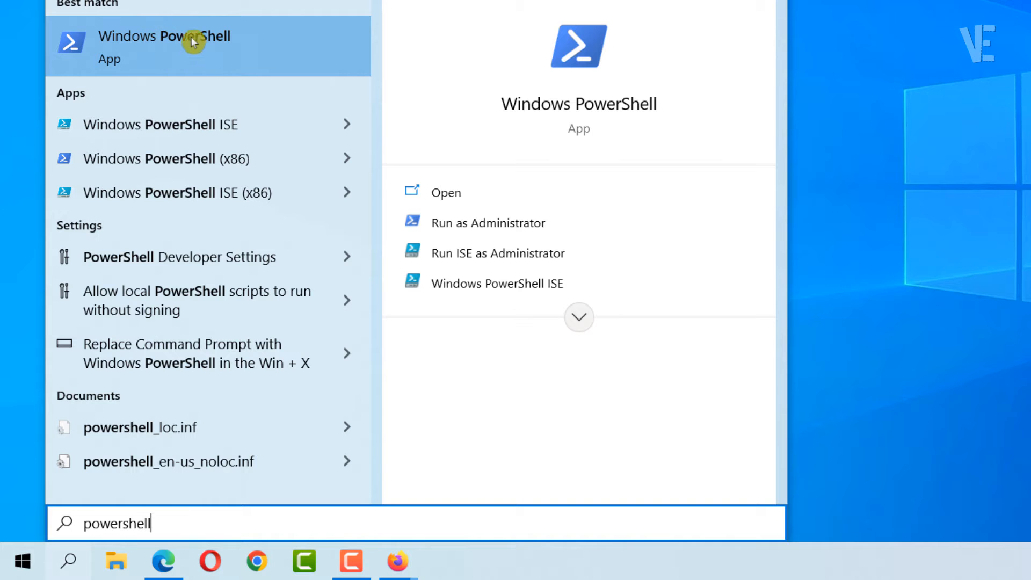
right_click(165, 47)
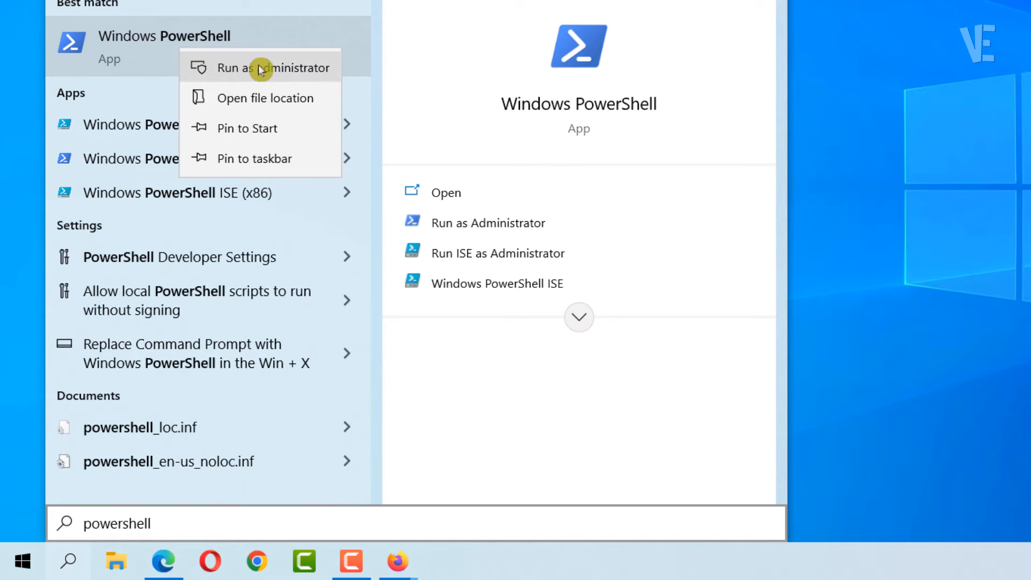
click(259, 68)
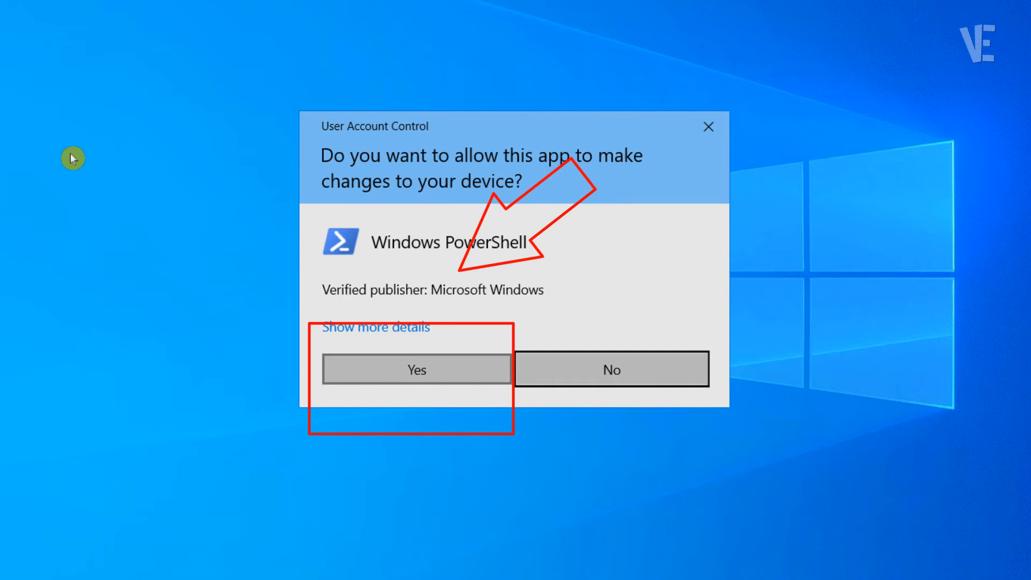
Approve the UAC prompt and move the administrator PowerShell window toward the desktop centre
click(416, 368)
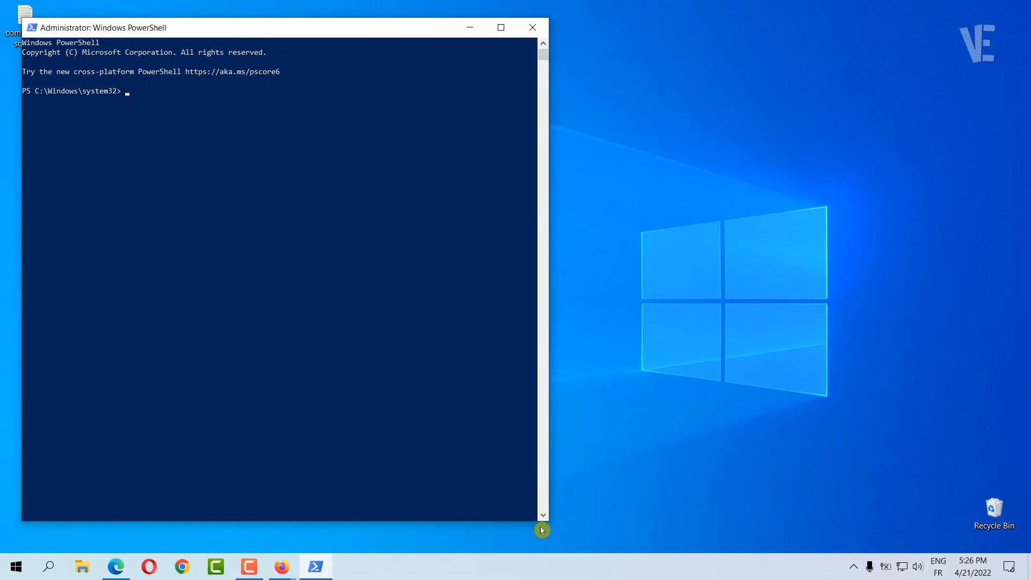
drag(541, 530, 634, 326)
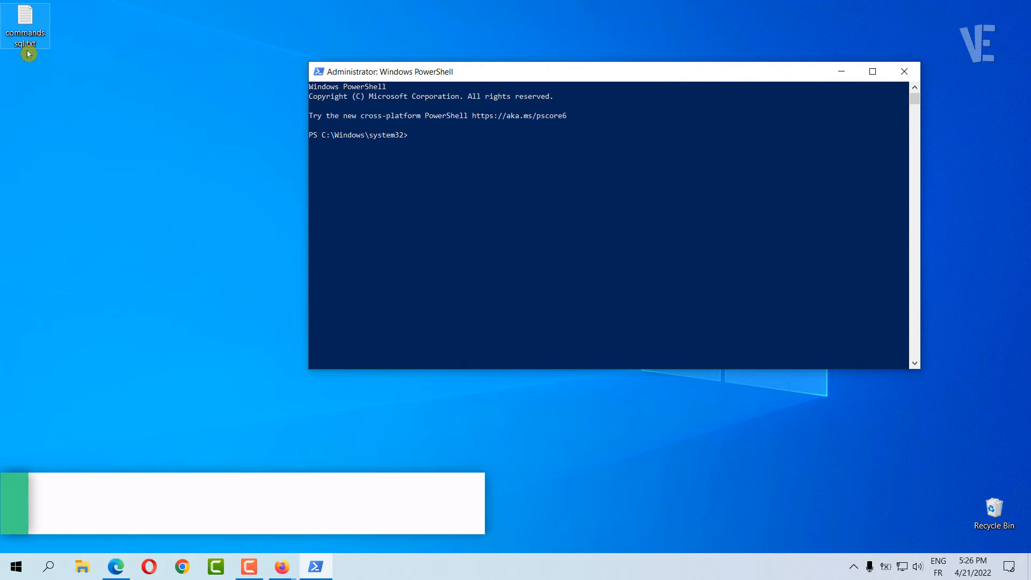
Open commands sql.txt from the desktop and copy its first Set-ItemProperty Wow6432Node SchUseStrongCrypto command
click(26, 25)
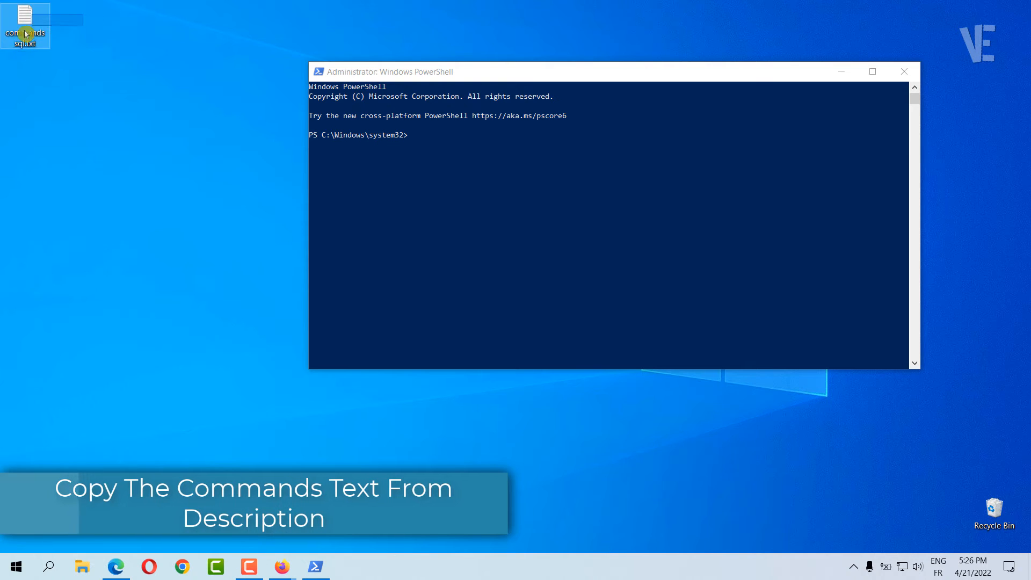
double_click(26, 20)
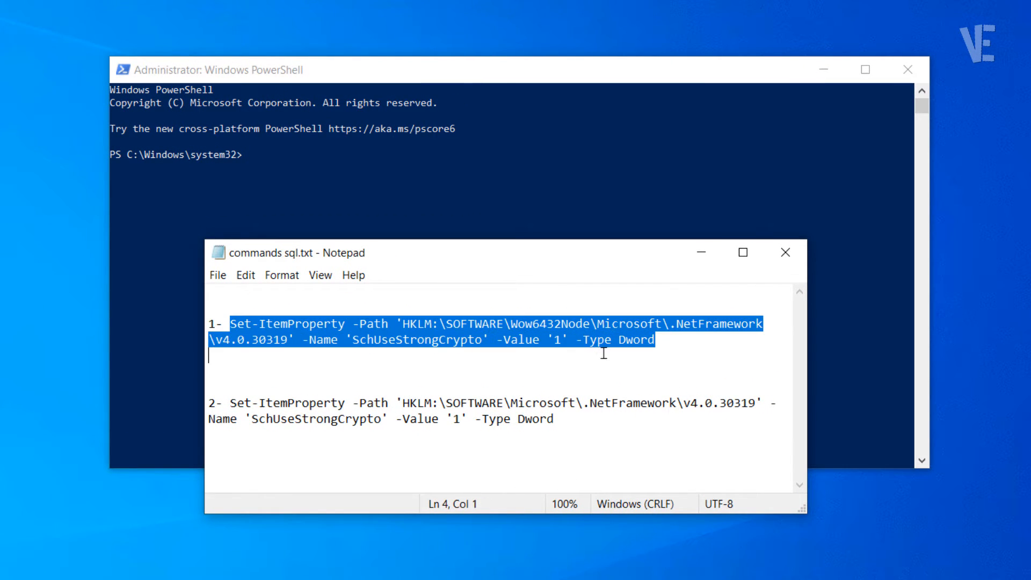
right_click(591, 356)
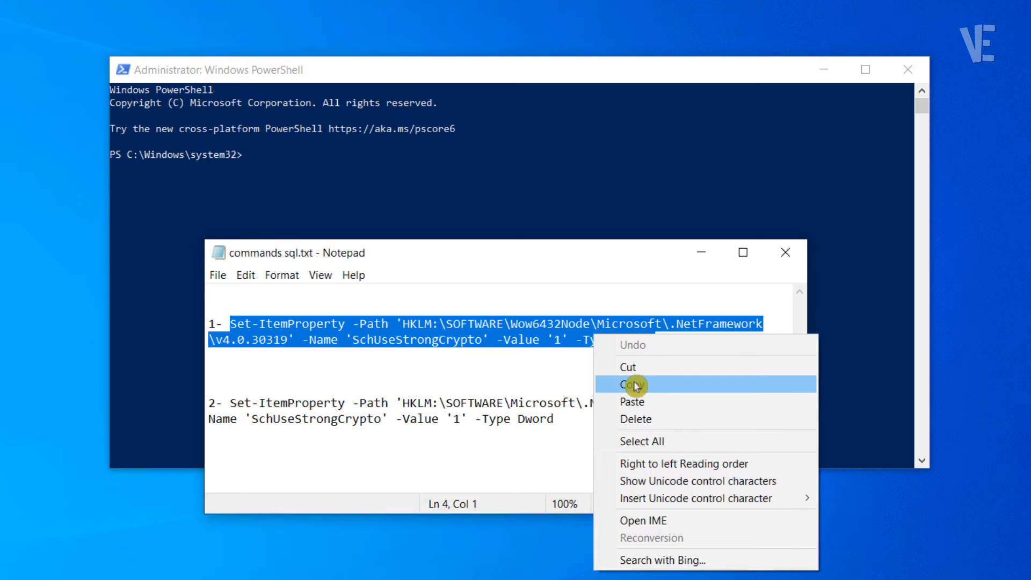
click(632, 385)
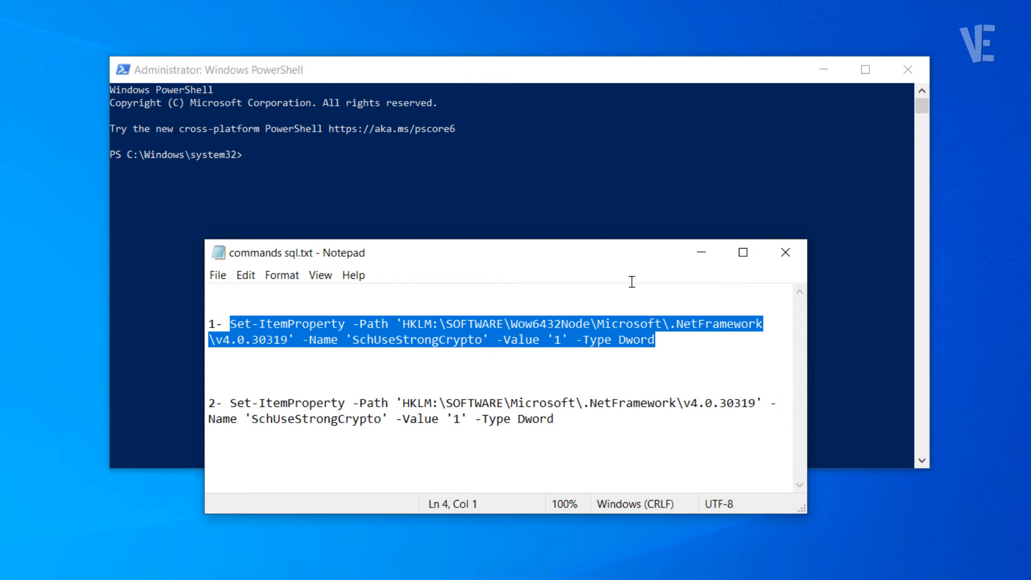